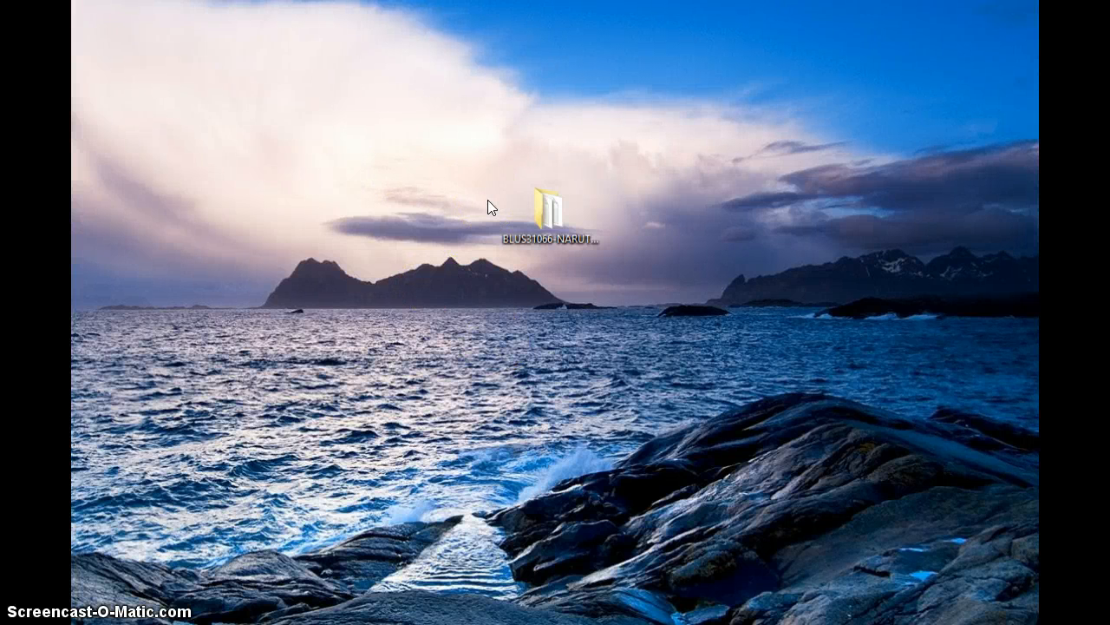
# Select the Naruto Storm 3 save folder in the saves list.
pyautogui.click(361, 246)
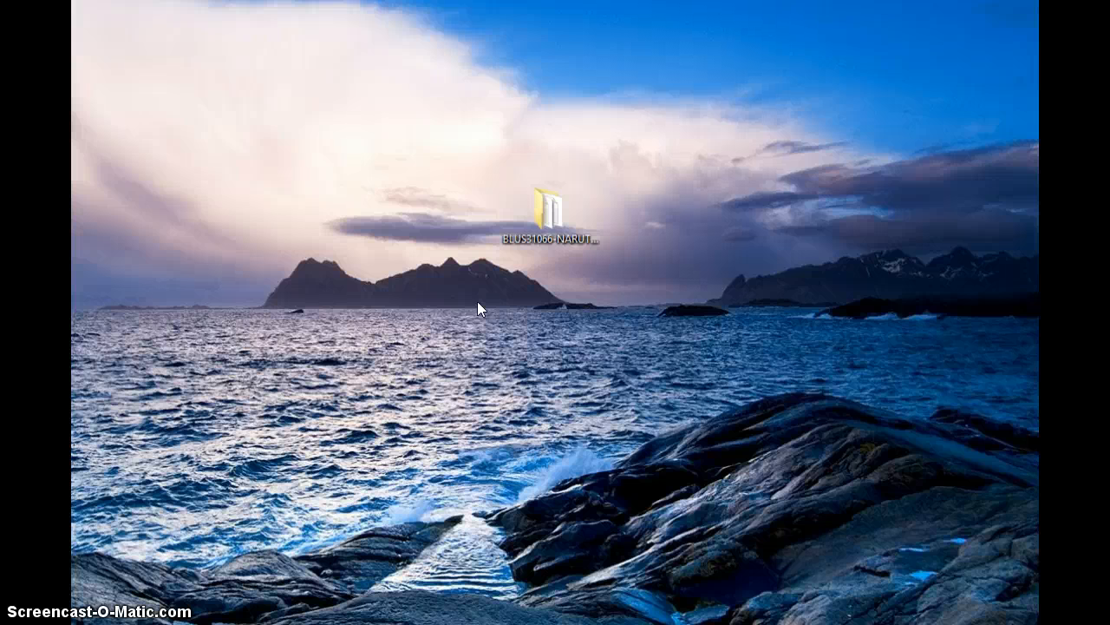
pyautogui.click(558, 252)
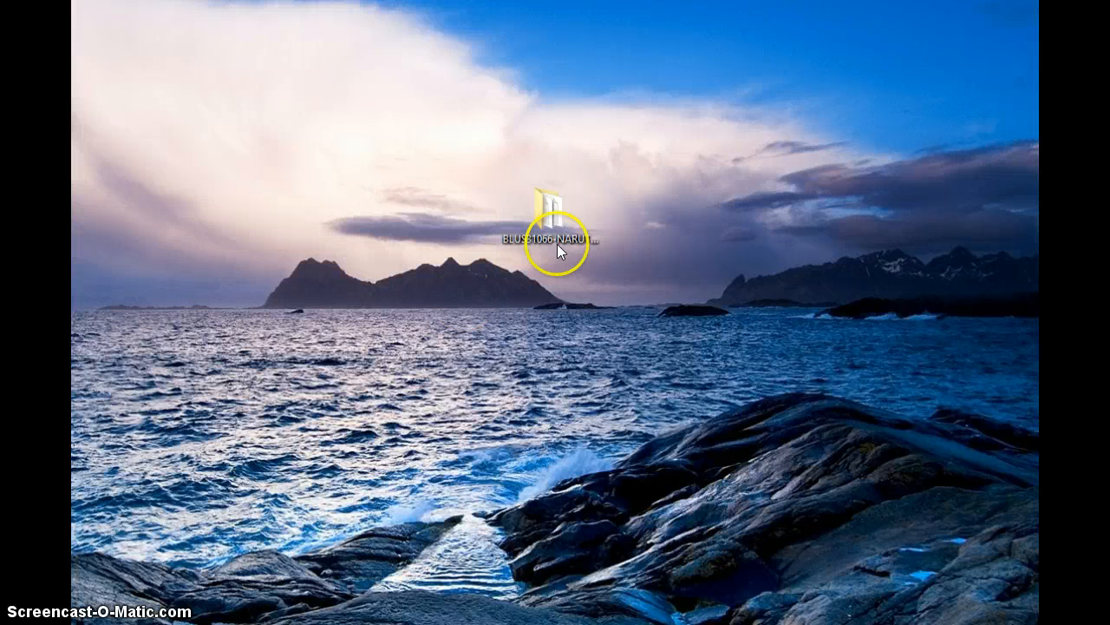
pyautogui.moveTo(507, 351)
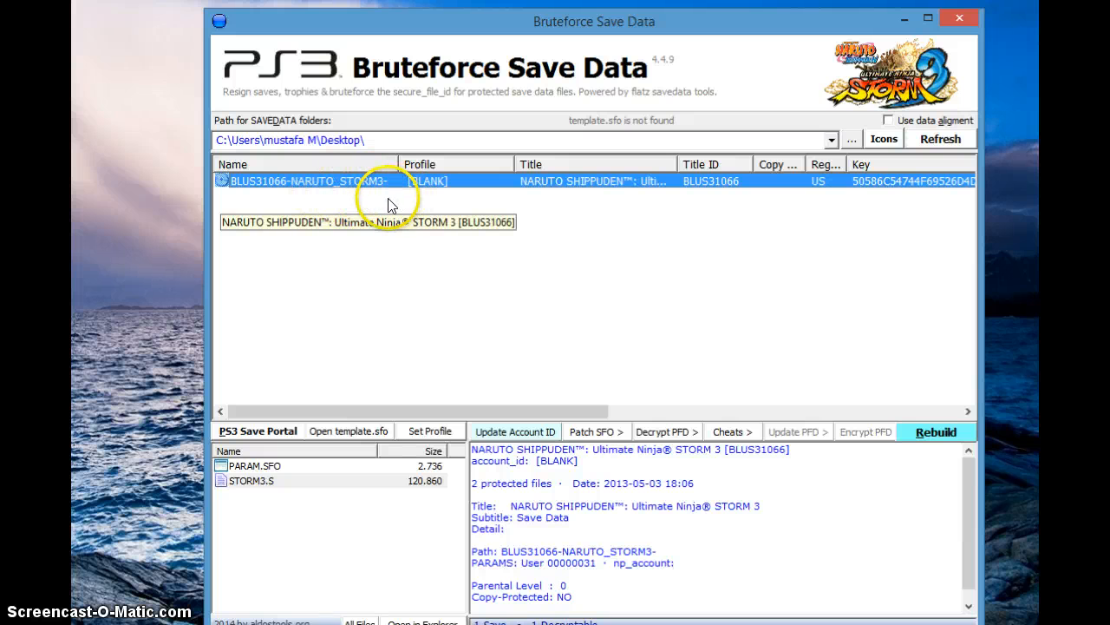
pyautogui.moveTo(401, 212)
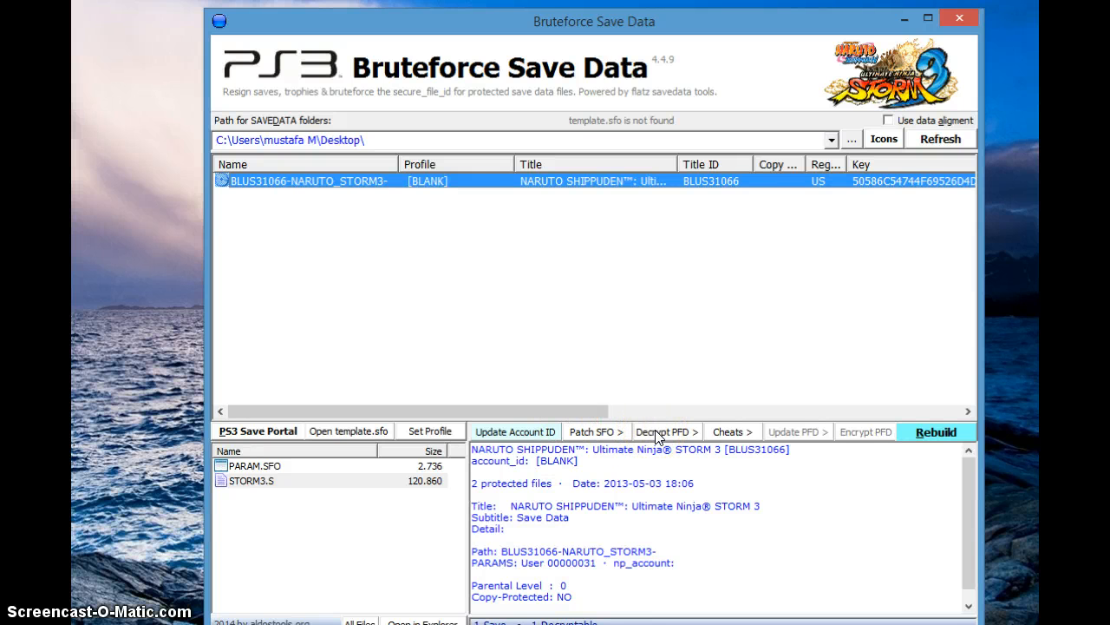
# Decrypt all the save's protected files, confirming the STORM3.S decryption.
pyautogui.click(663, 430)
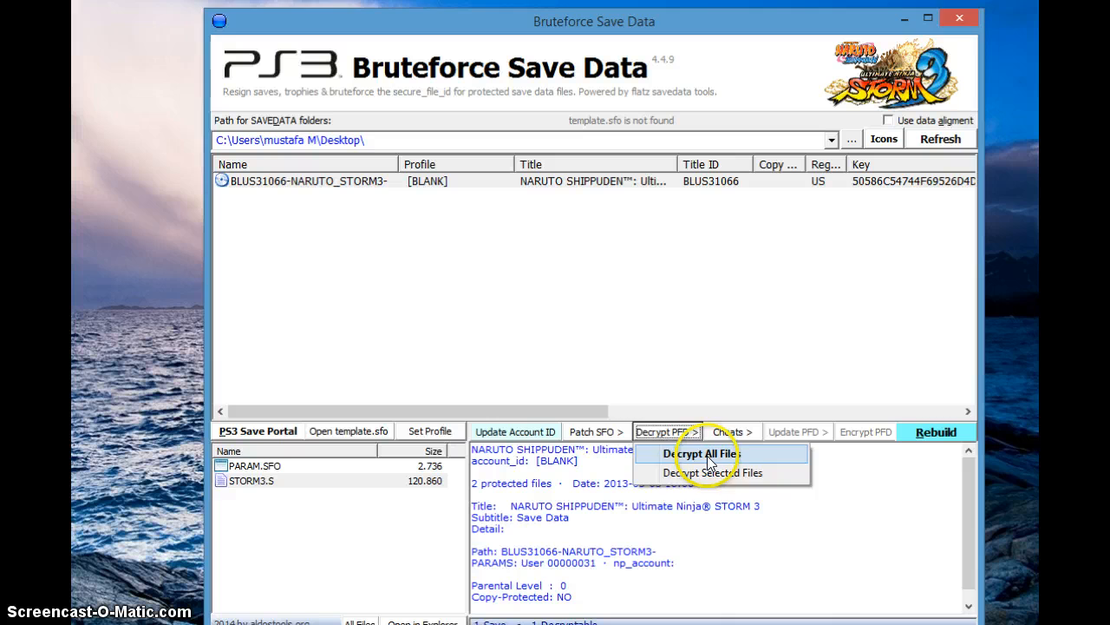
pyautogui.click(701, 453)
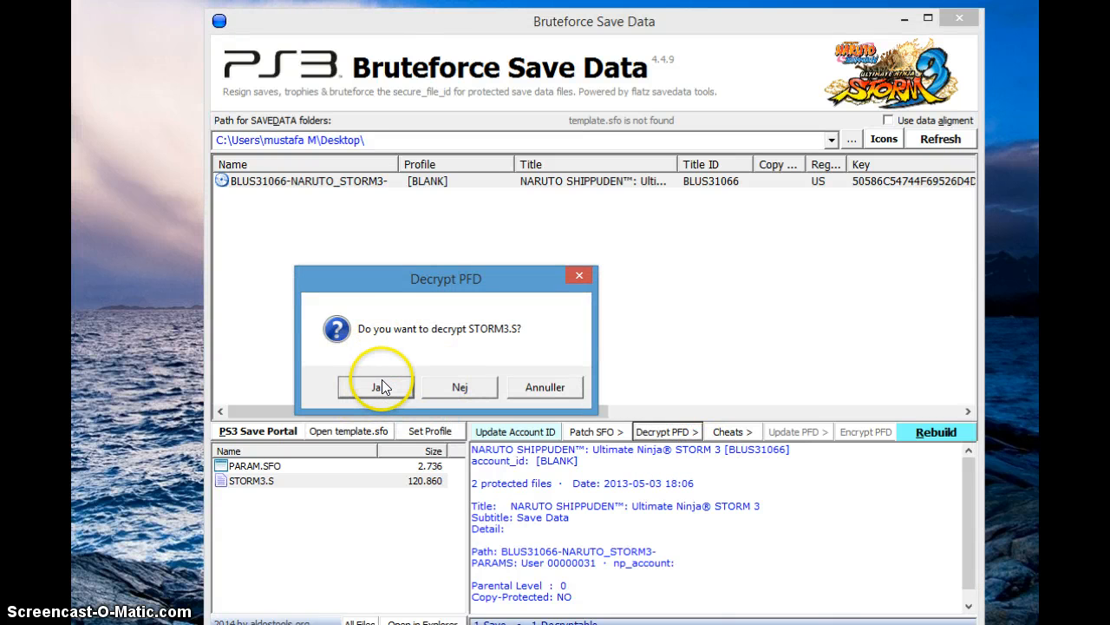
pyautogui.click(376, 385)
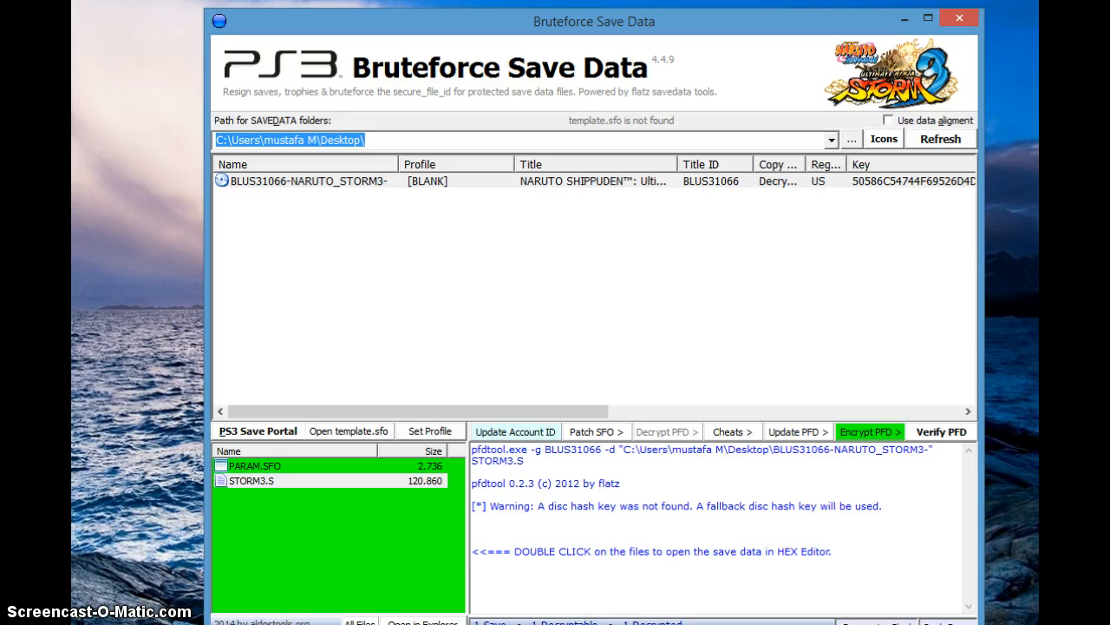
pyautogui.moveTo(97, 441)
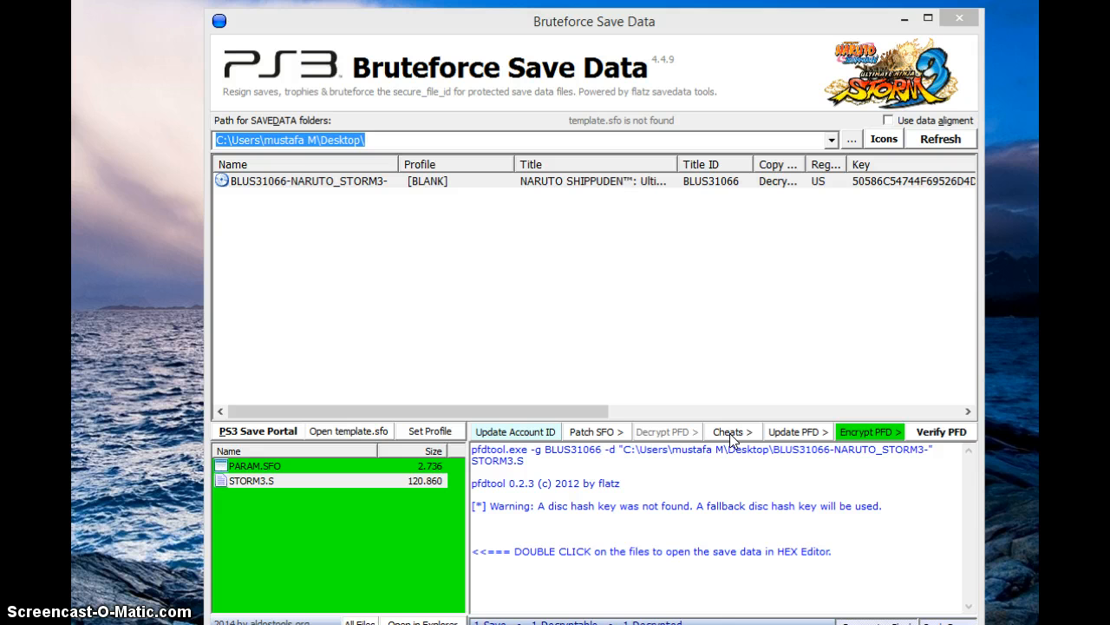
# Tick all seven Naruto Storm 3 cheats, apply them to the save and acknowledge the notice.
pyautogui.click(732, 431)
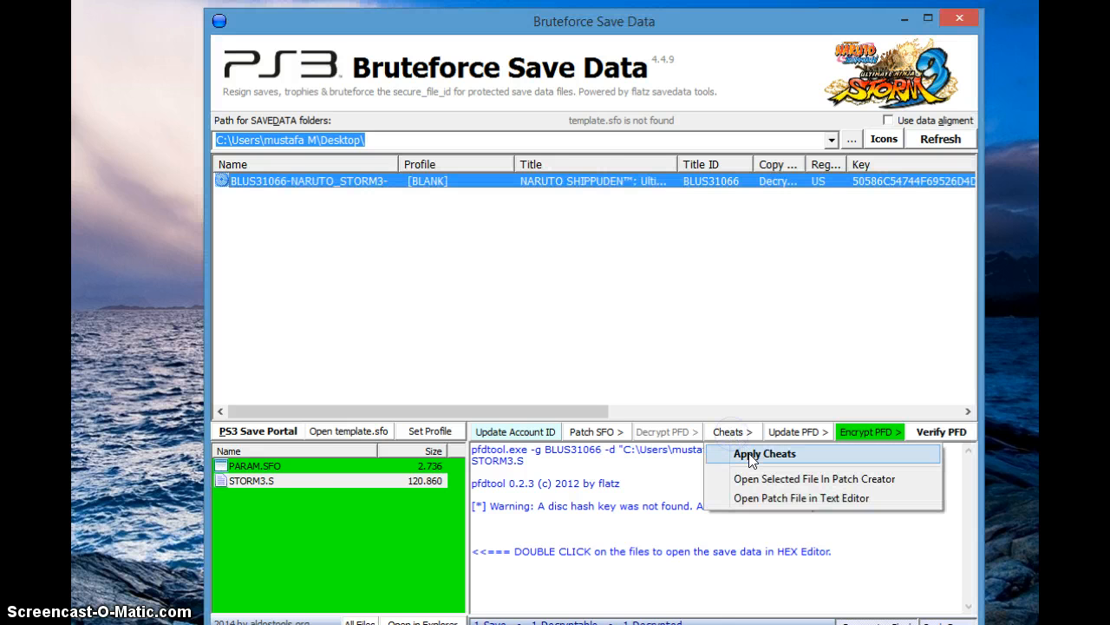
pyautogui.click(764, 453)
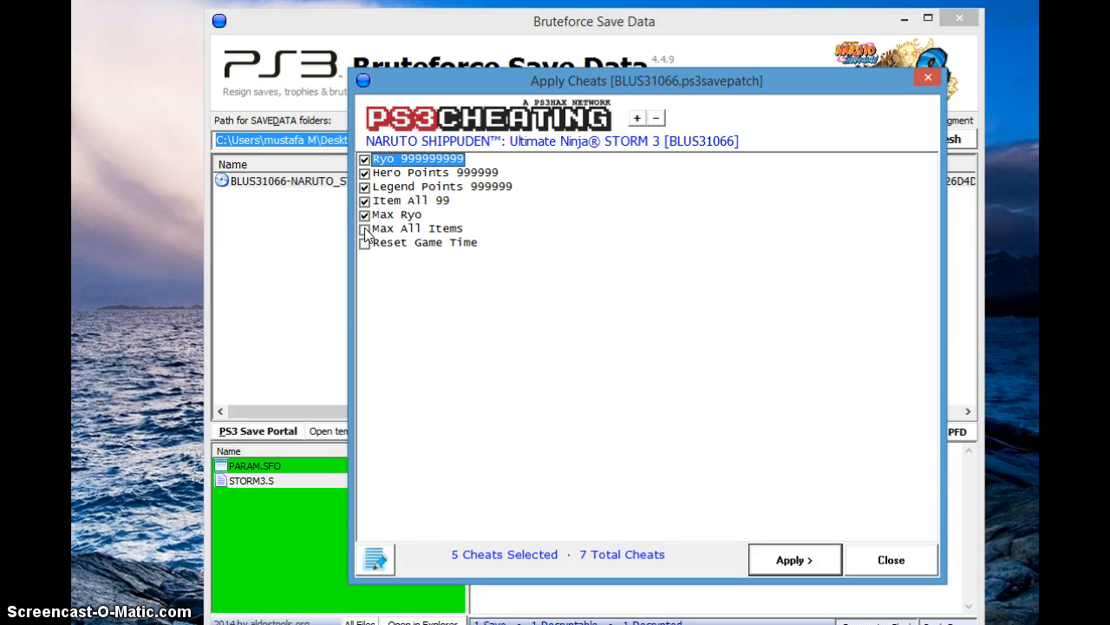
pyautogui.click(364, 229)
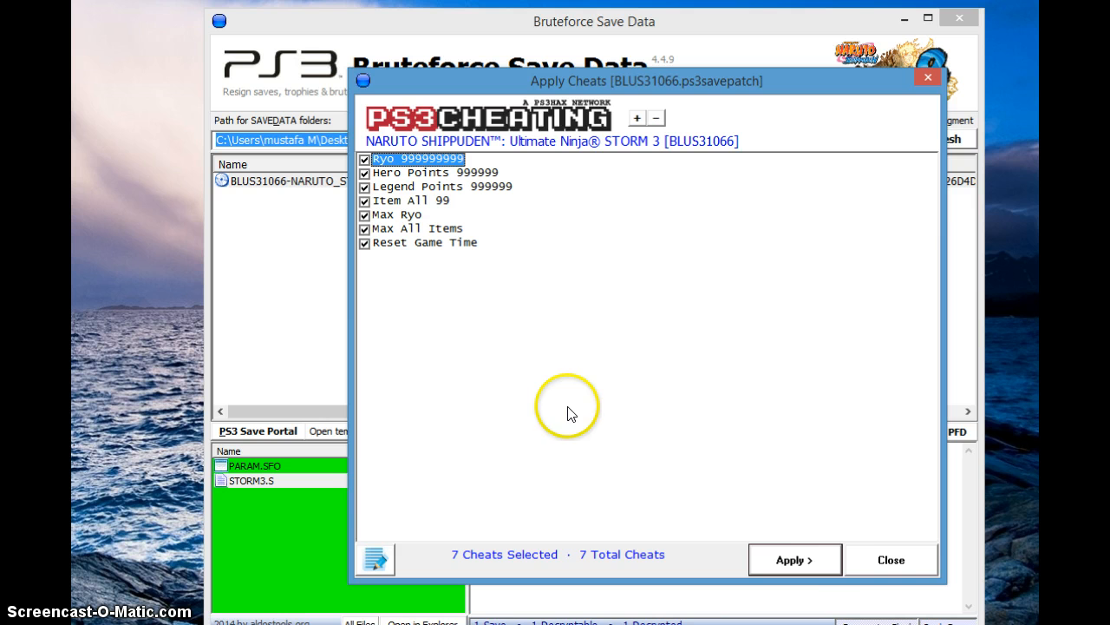
pyautogui.moveTo(789, 559)
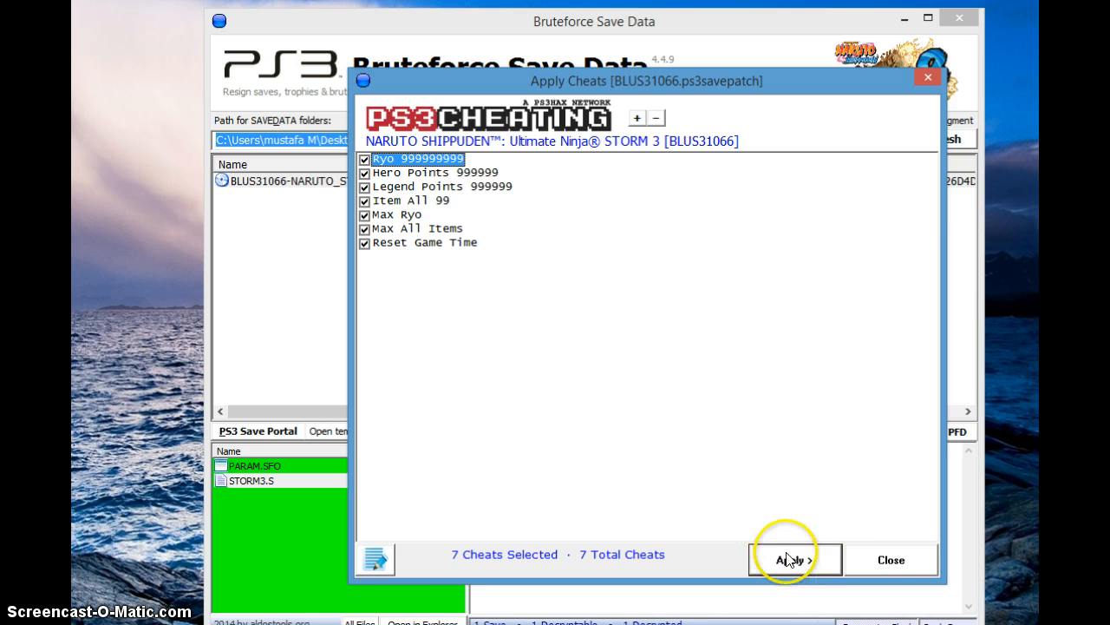
pyautogui.click(795, 558)
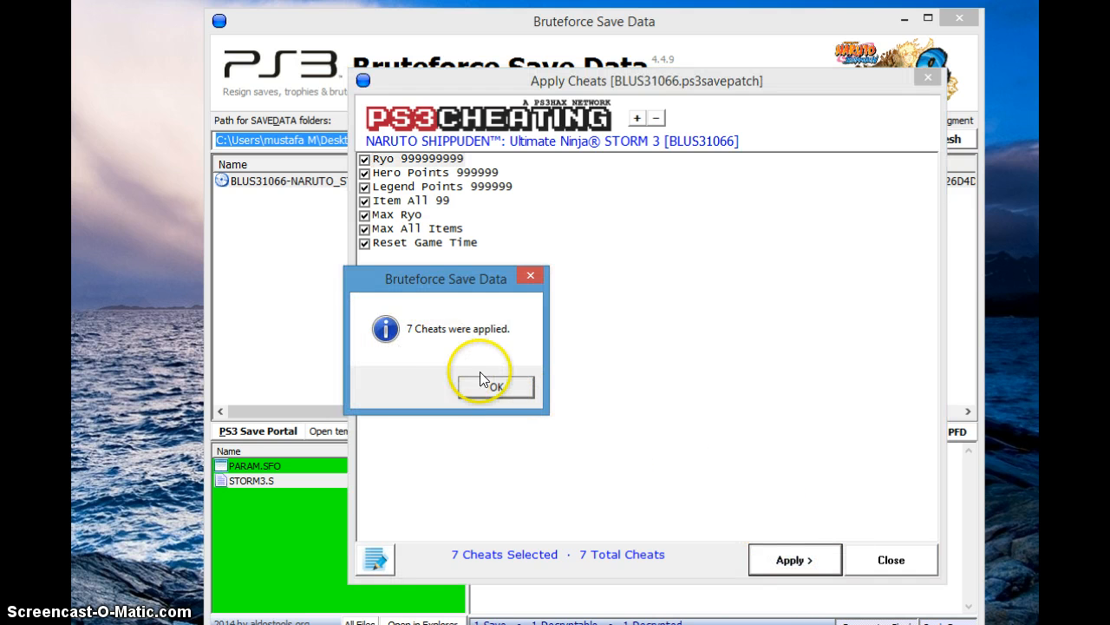
pyautogui.click(493, 385)
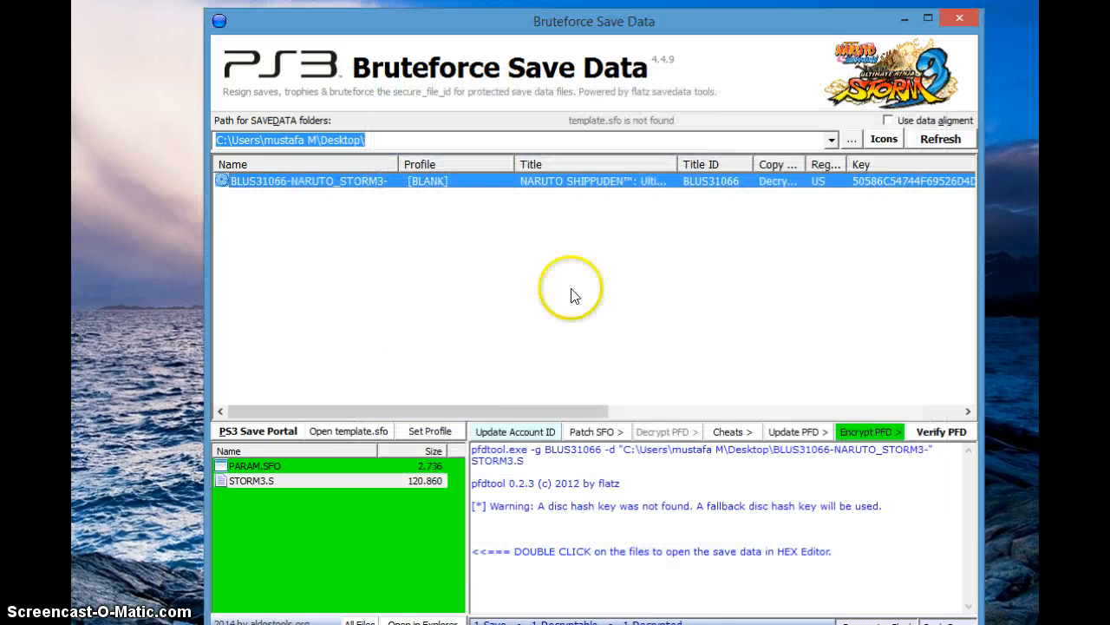
pyautogui.moveTo(375, 182)
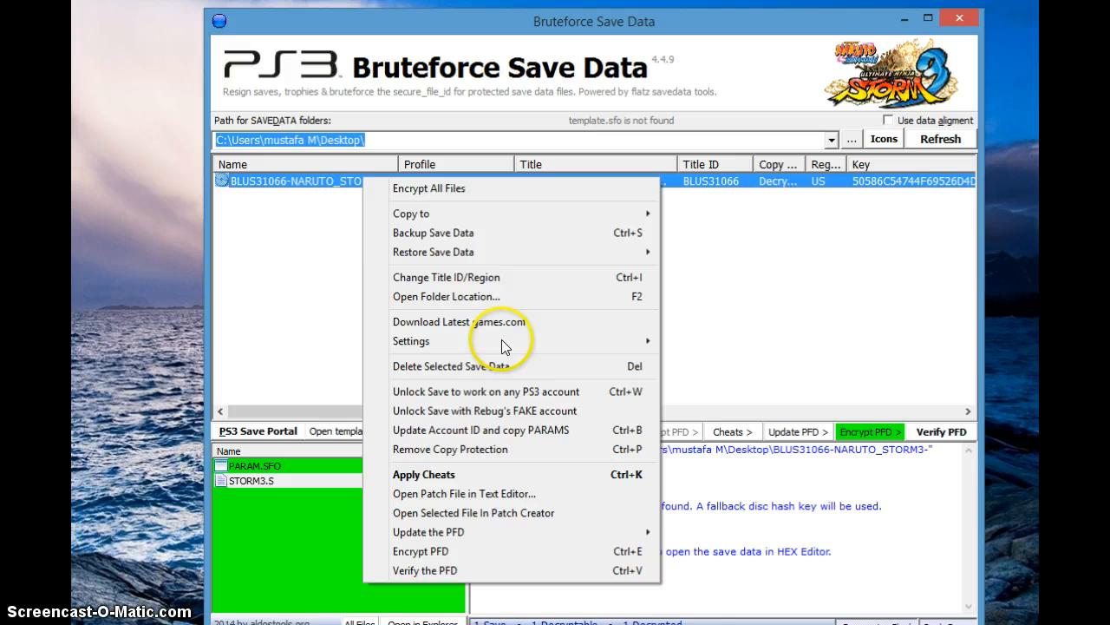
pyautogui.moveTo(500, 393)
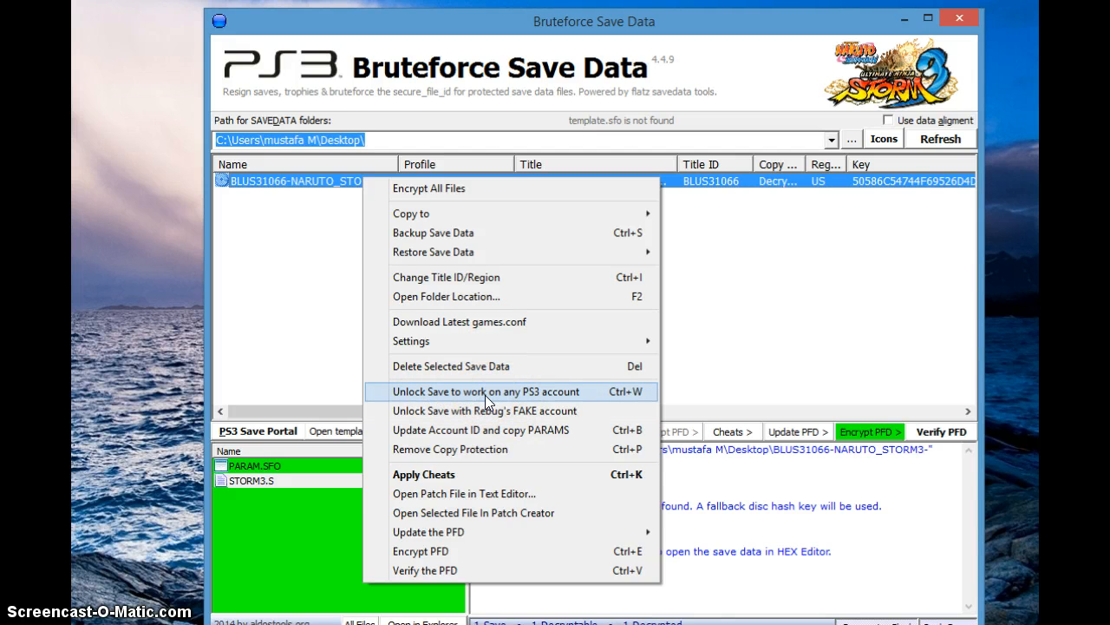
# Unlock the save to work on any PS3 account and confirm, leaving a blank account ID.
pyautogui.click(486, 392)
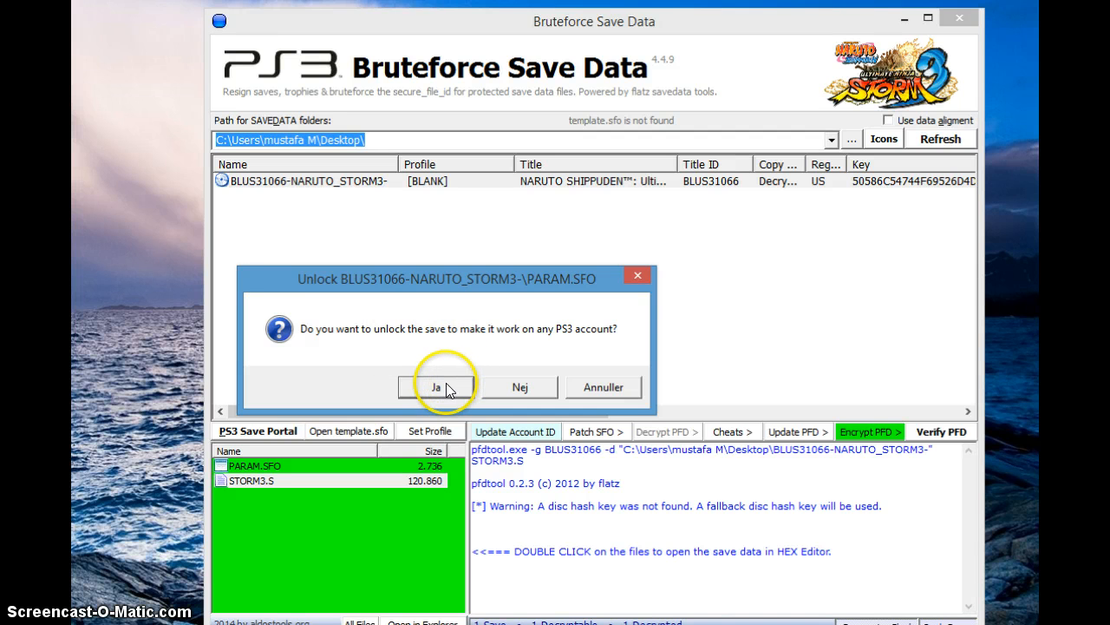
pyautogui.click(436, 387)
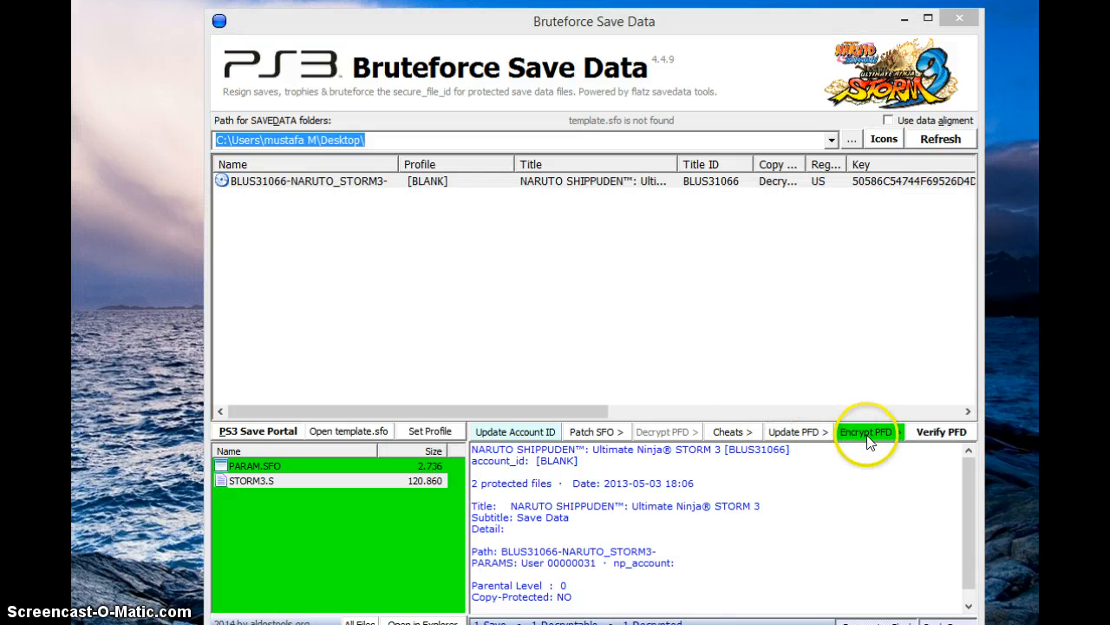
# Re-encrypt the decrypted save files with Encrypt Decrypted Files and confirm.
pyautogui.click(866, 430)
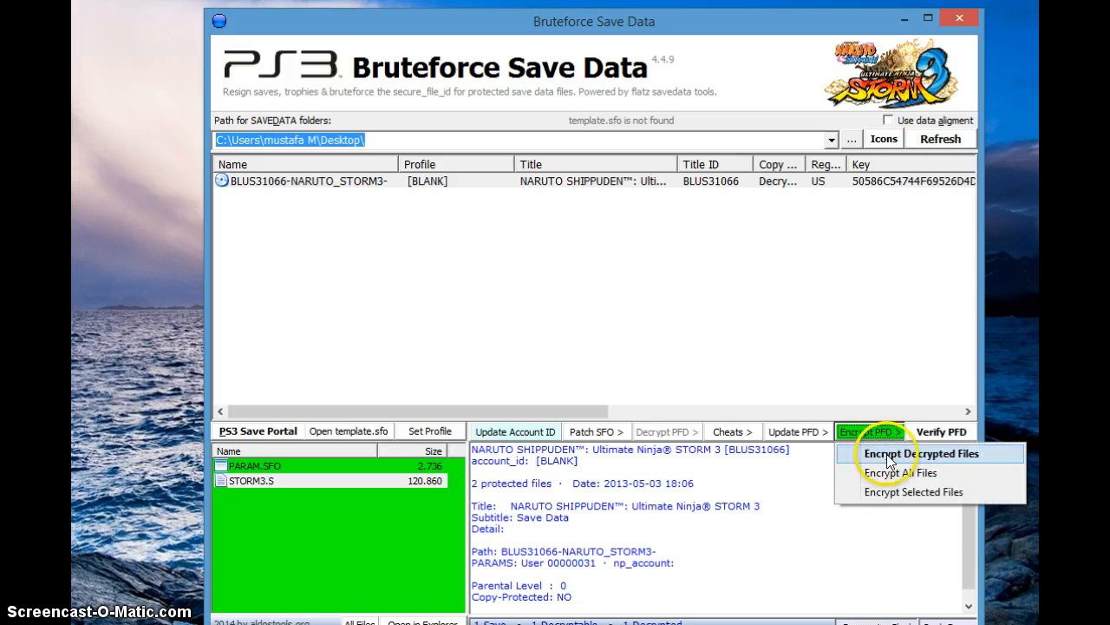
pyautogui.click(920, 453)
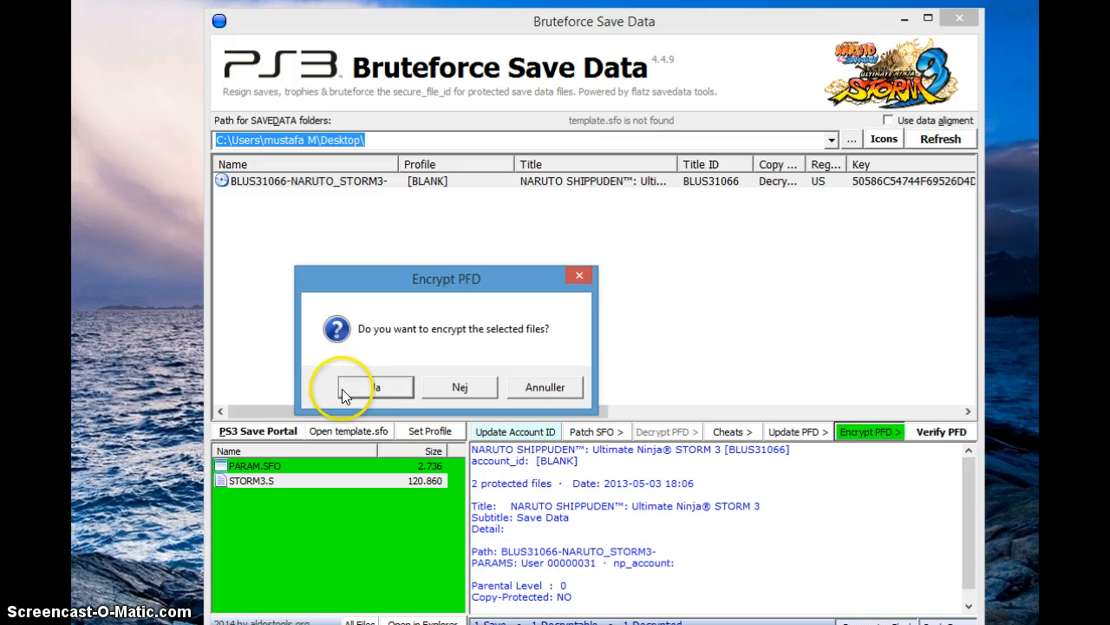
pyautogui.click(373, 385)
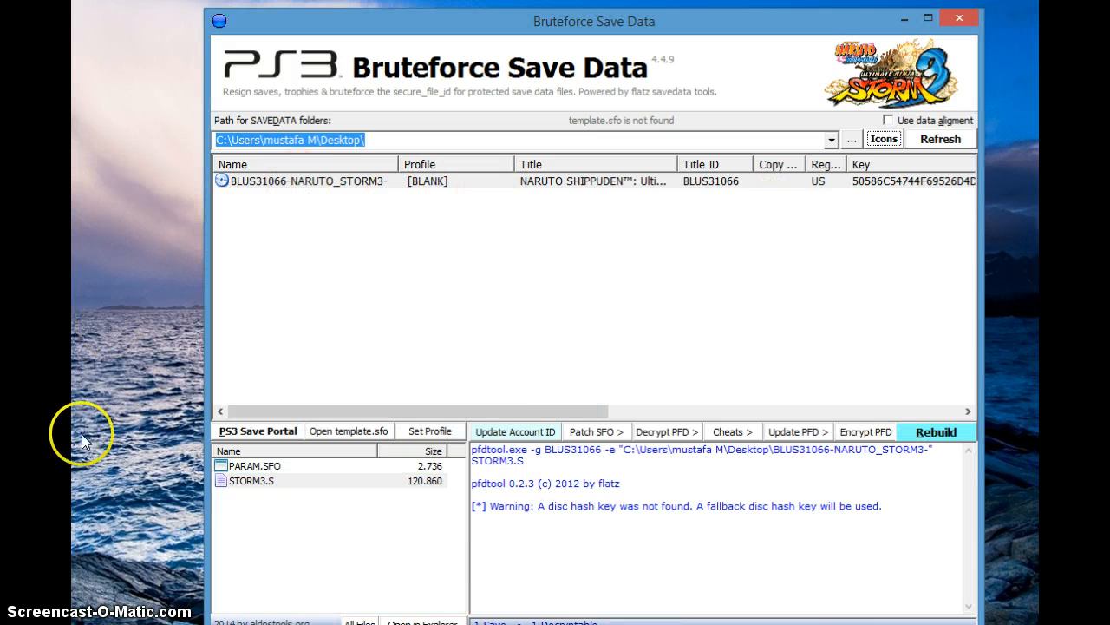
# Move the Bruteforce window aside to reveal the finished save folder on the desktop.
pyautogui.click(304, 180)
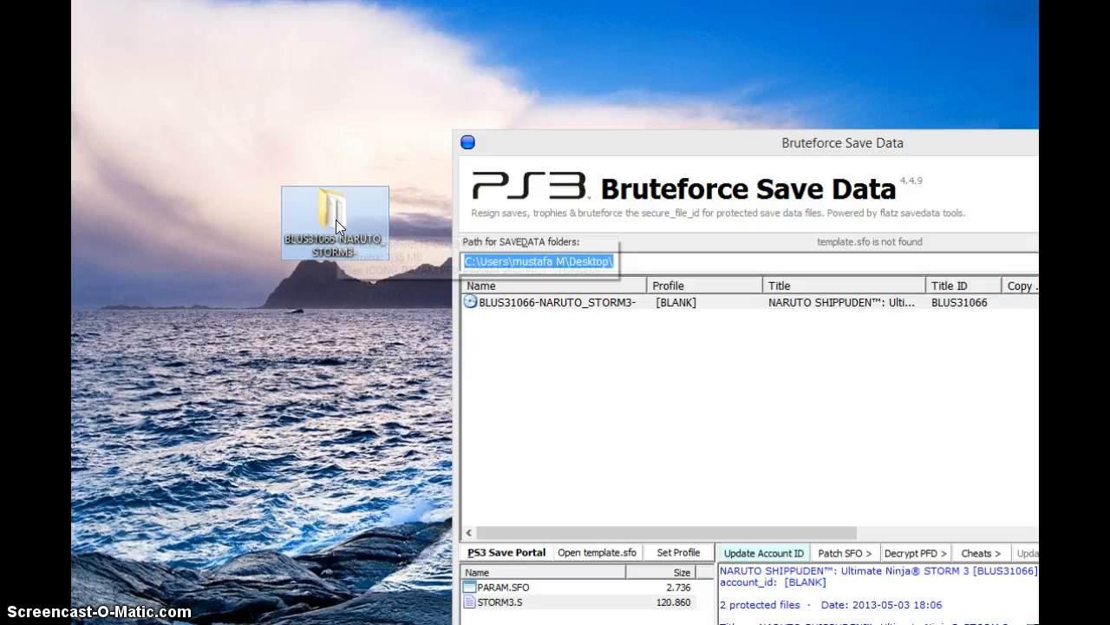
pyautogui.moveTo(337, 226)
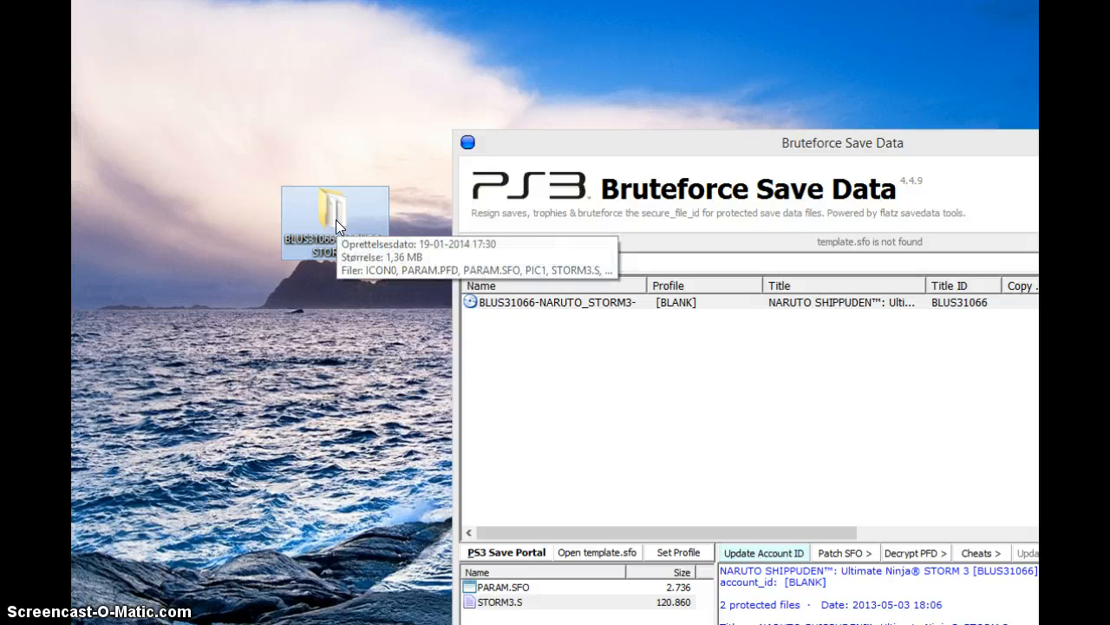